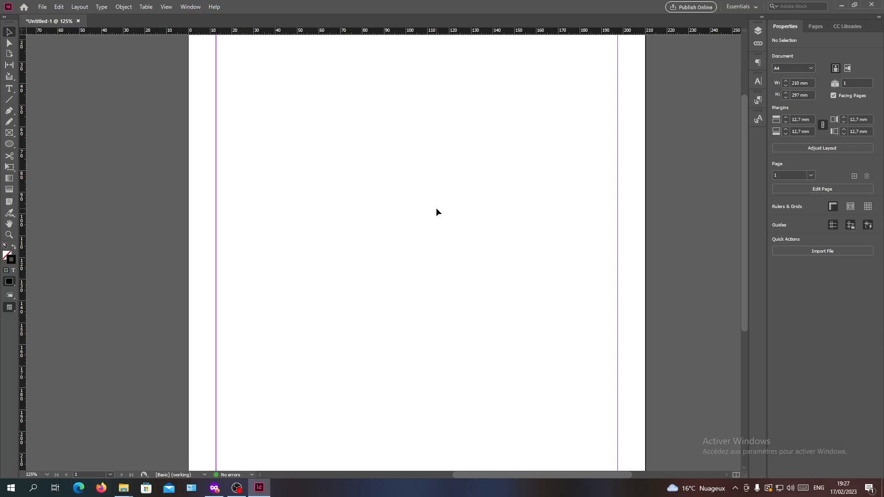
pyautogui.moveTo(428, 218)
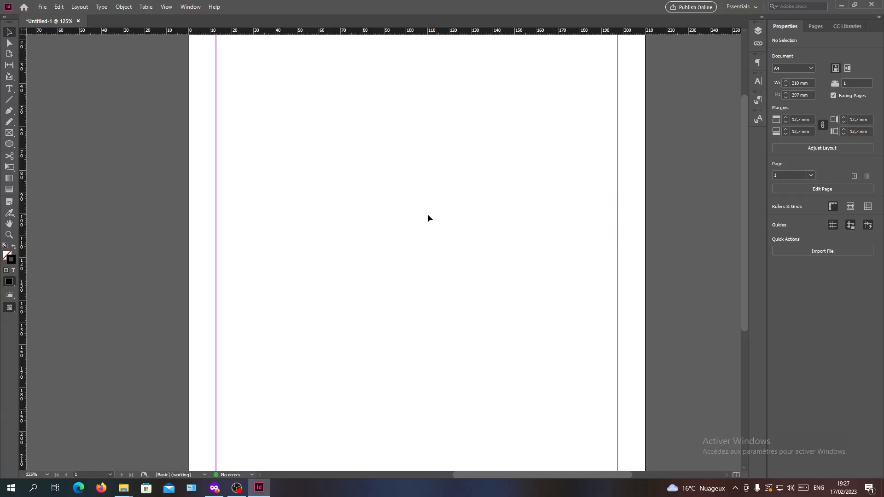
pyautogui.moveTo(425, 220)
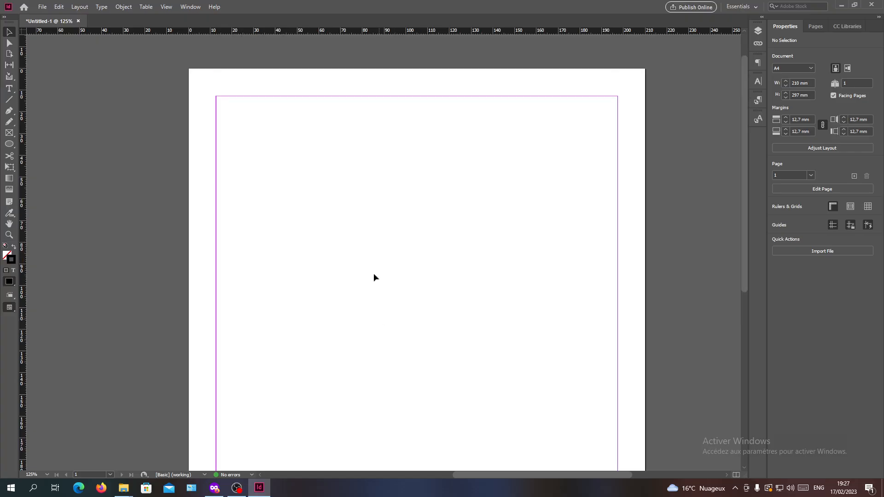
pyautogui.moveTo(1, 152)
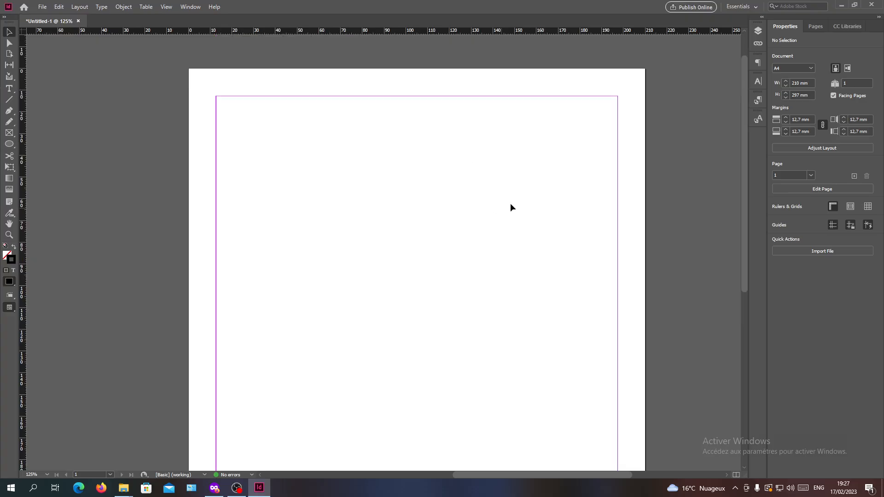
pyautogui.moveTo(290, 174)
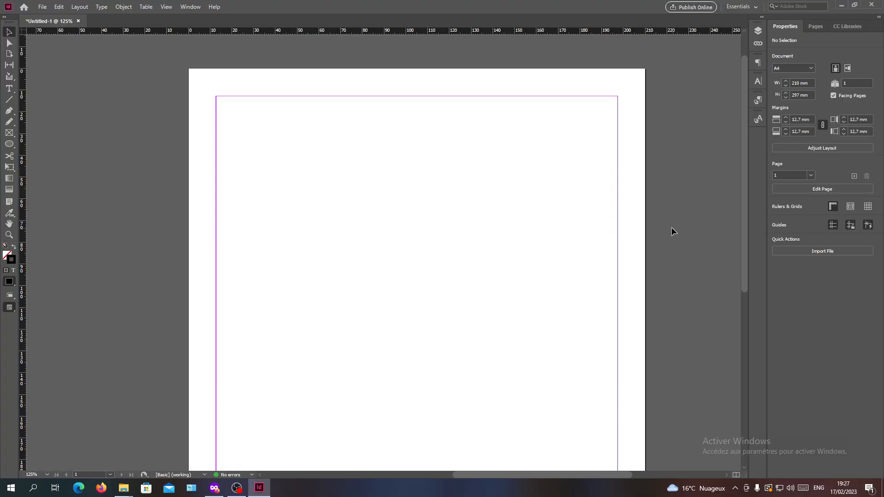
pyautogui.moveTo(498, 203)
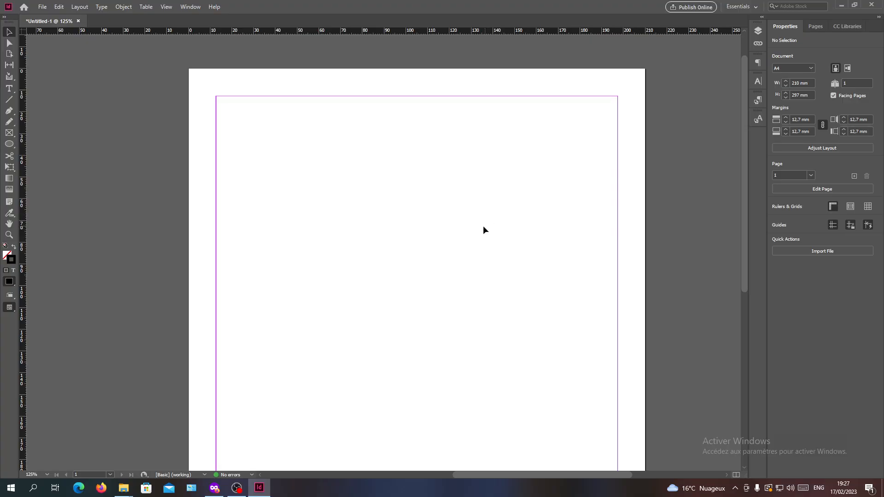
pyautogui.moveTo(548, 226)
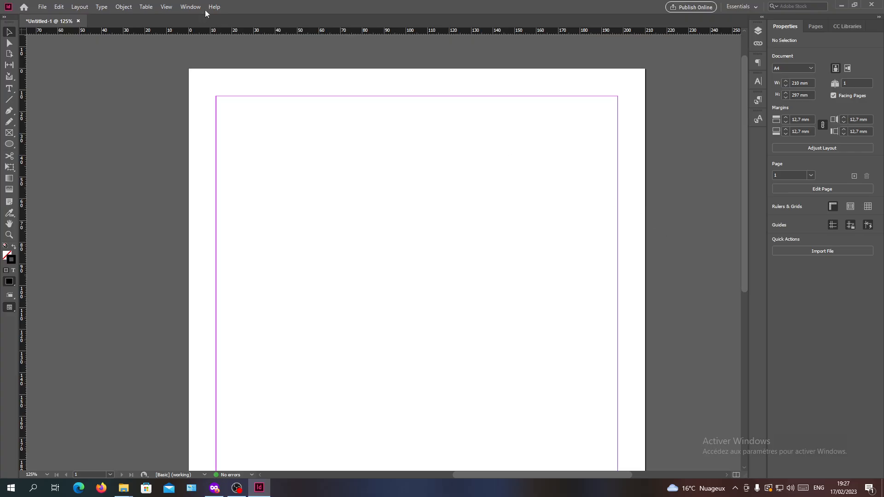
pyautogui.moveTo(535, 164)
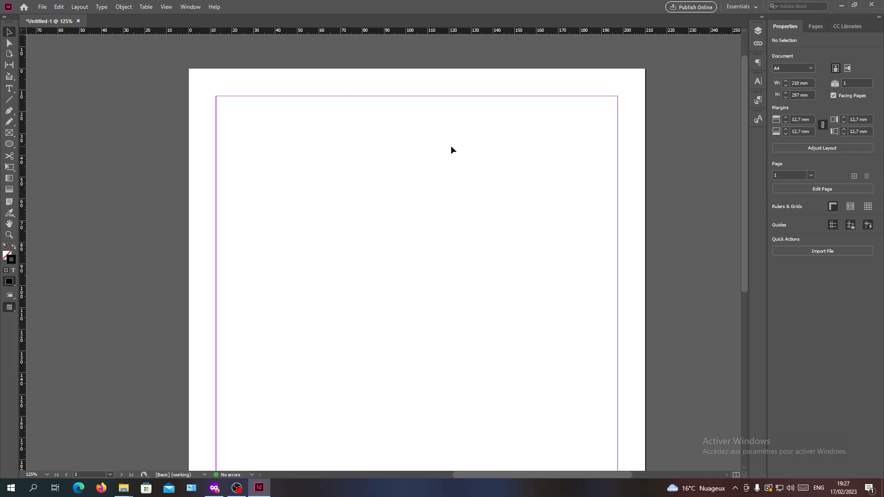
# Step: Show the Background Tasks panel from Window > Utilities, floating over the blank A4 page
pyautogui.click(190, 6)
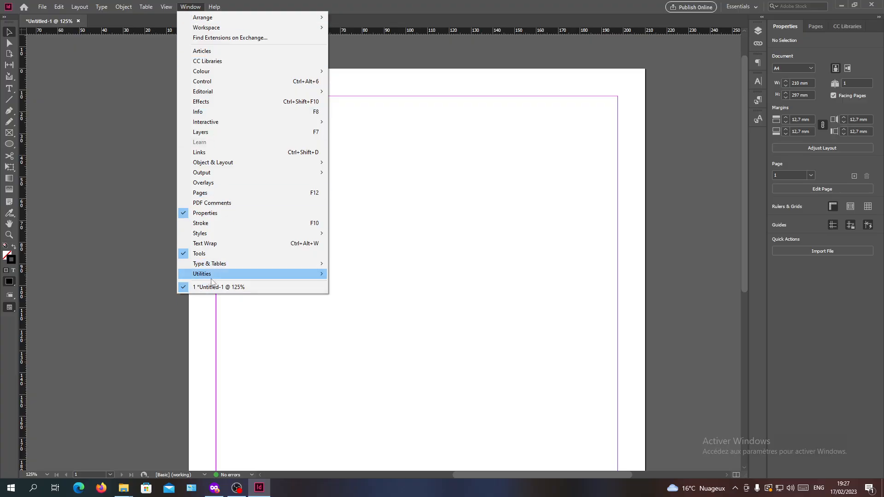
pyautogui.moveTo(202, 274)
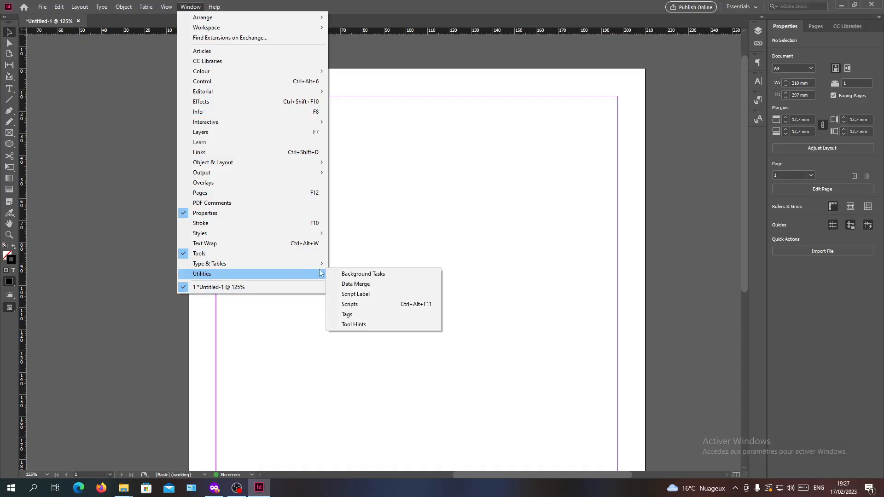
pyautogui.moveTo(362, 273)
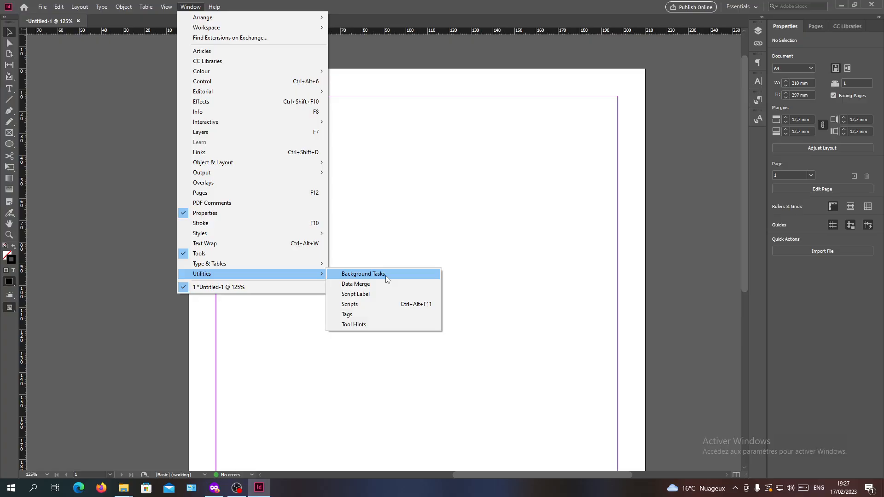
pyautogui.click(363, 274)
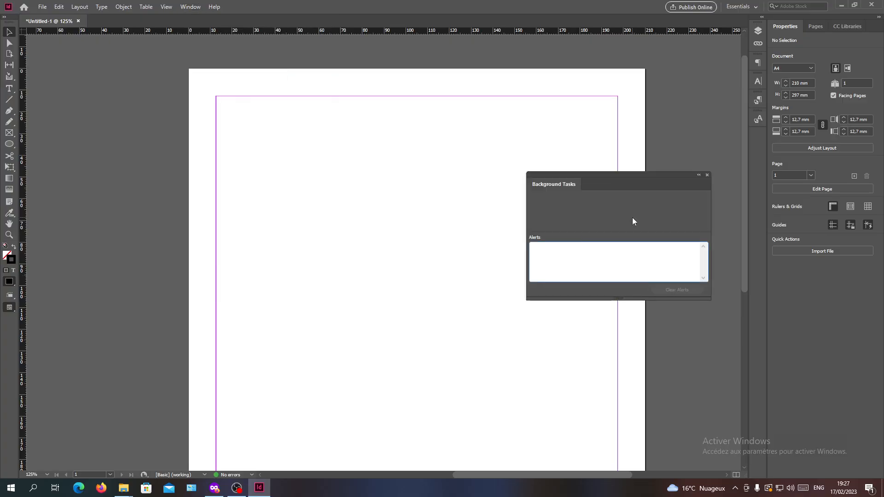
pyautogui.moveTo(589, 210)
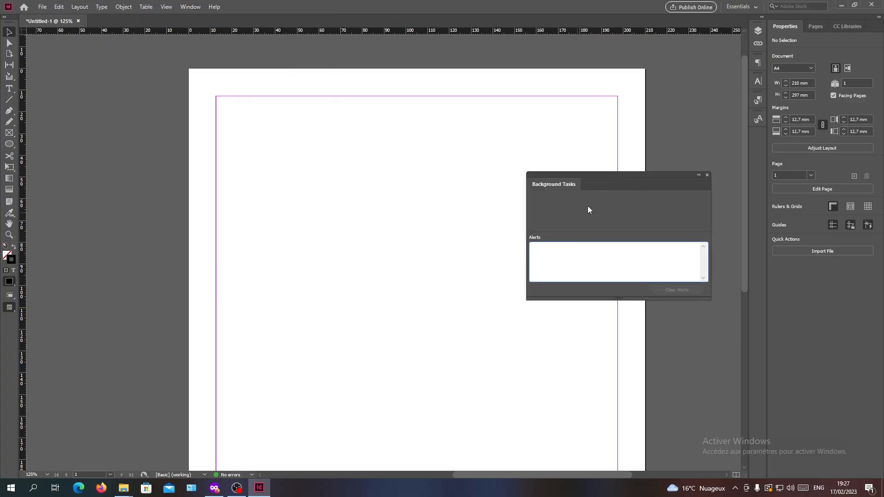
pyautogui.moveTo(595, 204)
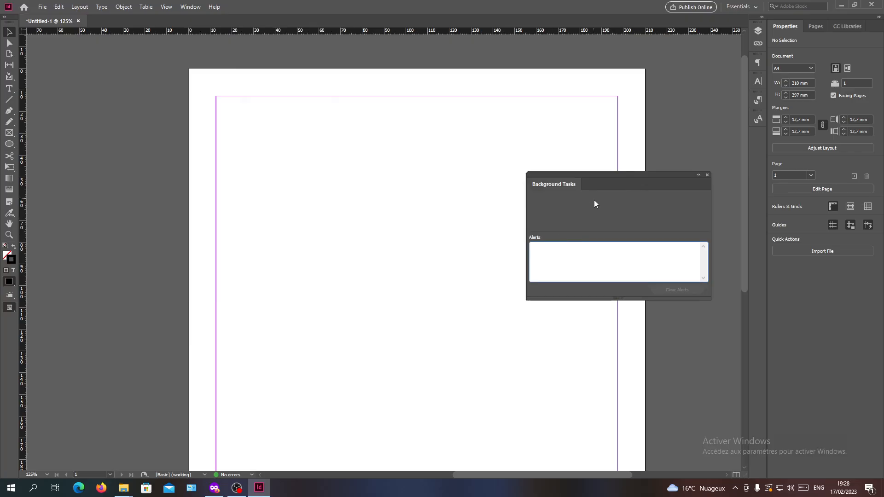
pyautogui.moveTo(587, 206)
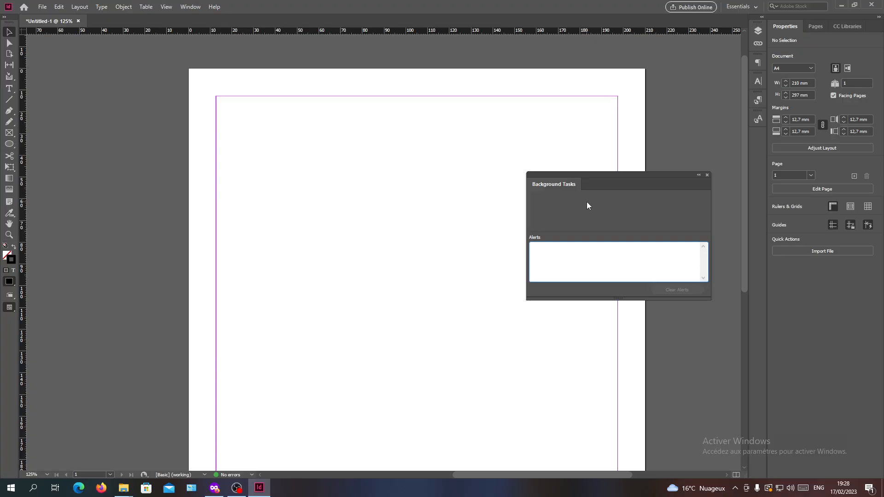
pyautogui.moveTo(580, 221)
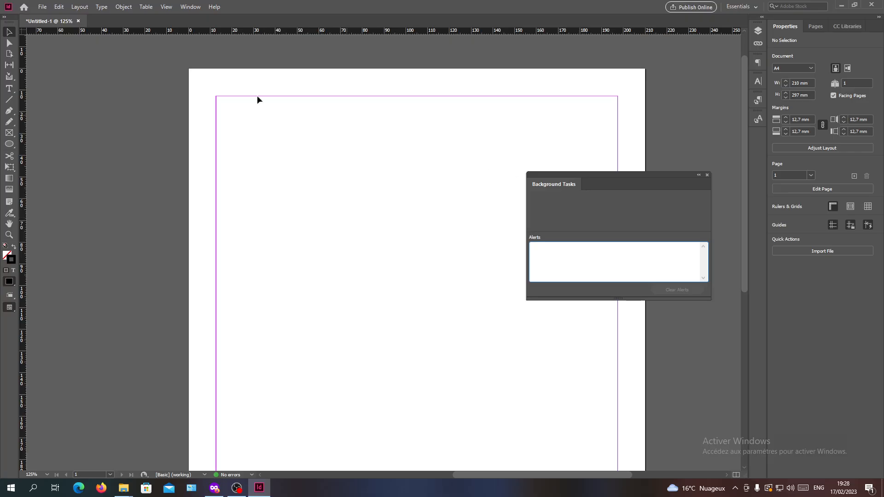
pyautogui.moveTo(325, 49)
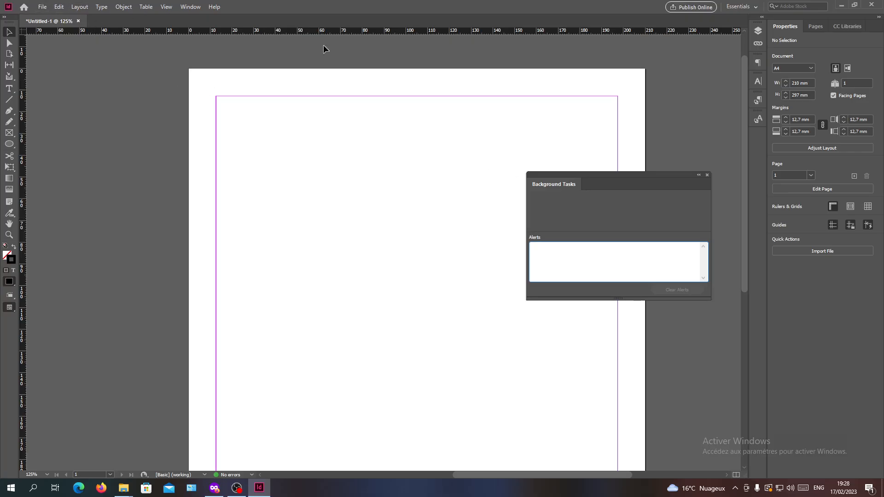
pyautogui.moveTo(181, 263)
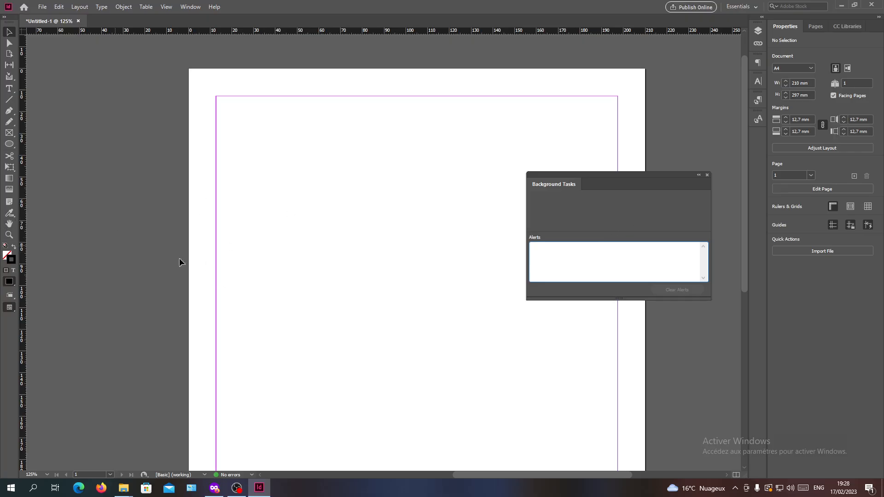
pyautogui.moveTo(586, 201)
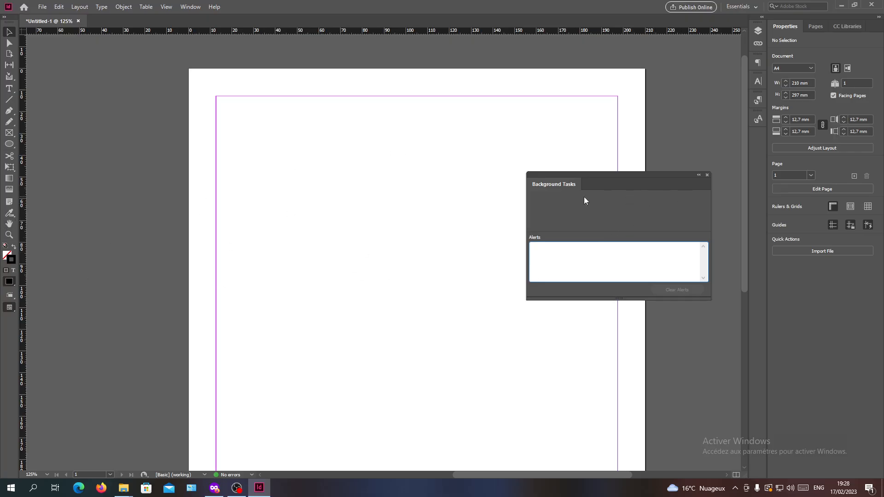
pyautogui.moveTo(346, 152)
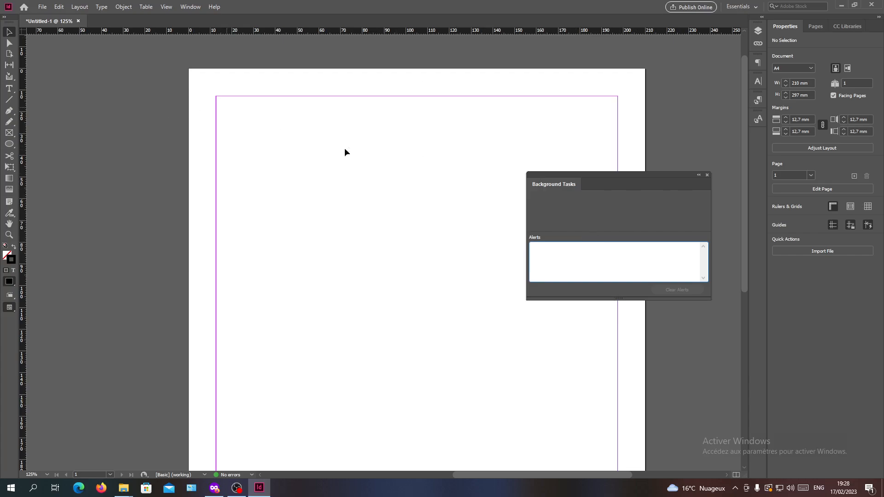
pyautogui.moveTo(567, 208)
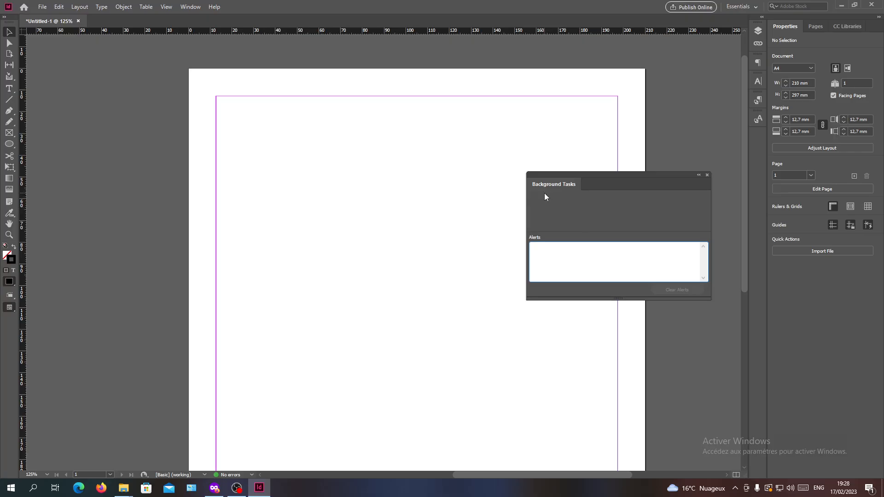
pyautogui.moveTo(549, 211)
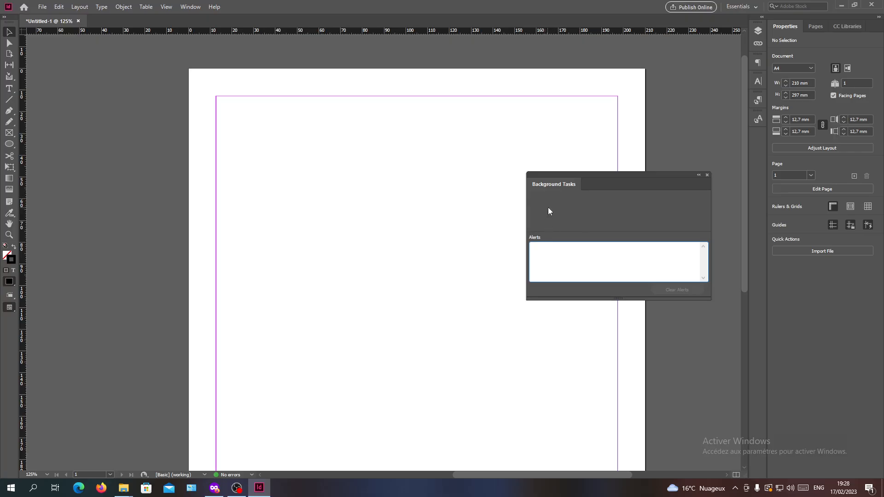
pyautogui.moveTo(630, 204)
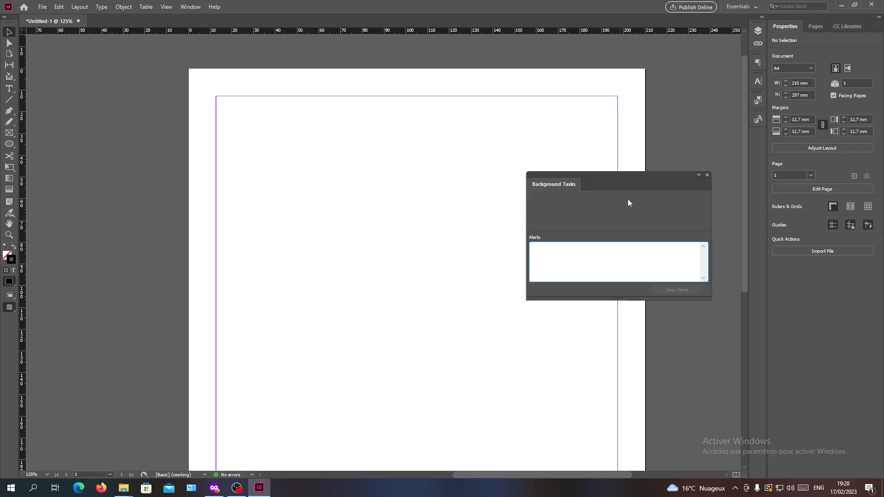
pyautogui.moveTo(701, 195)
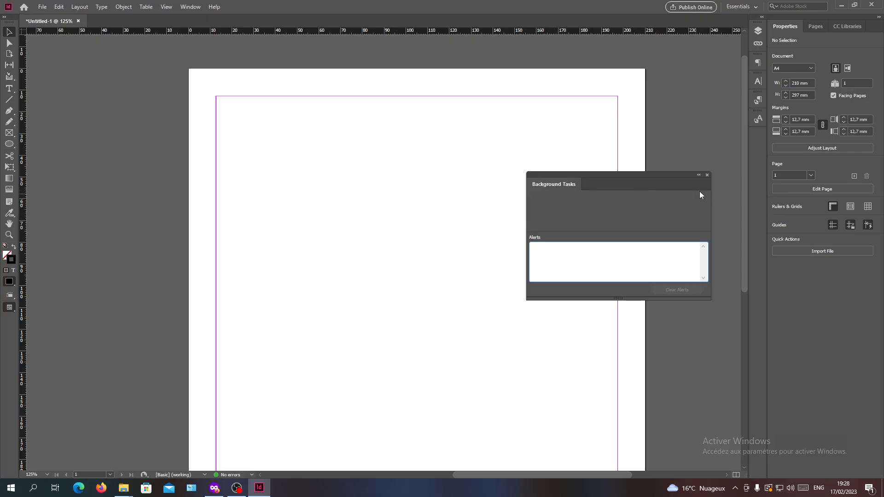
pyautogui.moveTo(690, 207)
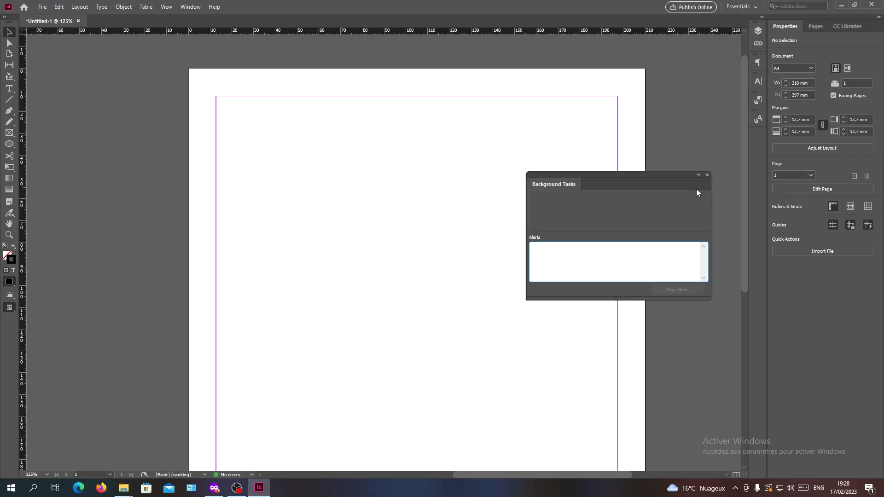
pyautogui.moveTo(702, 204)
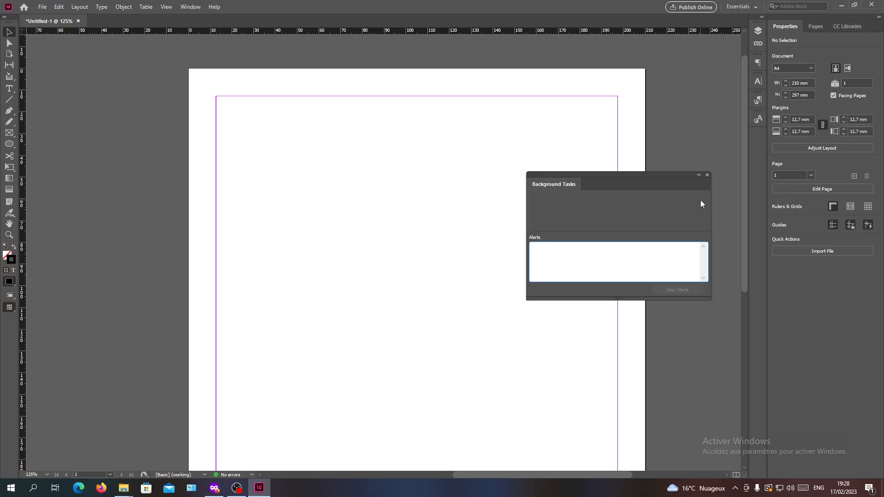
pyautogui.moveTo(685, 209)
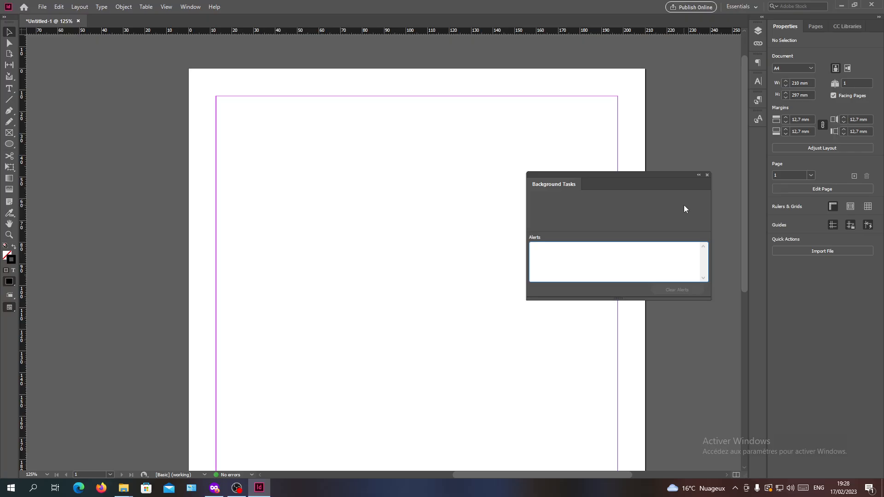
pyautogui.moveTo(642, 210)
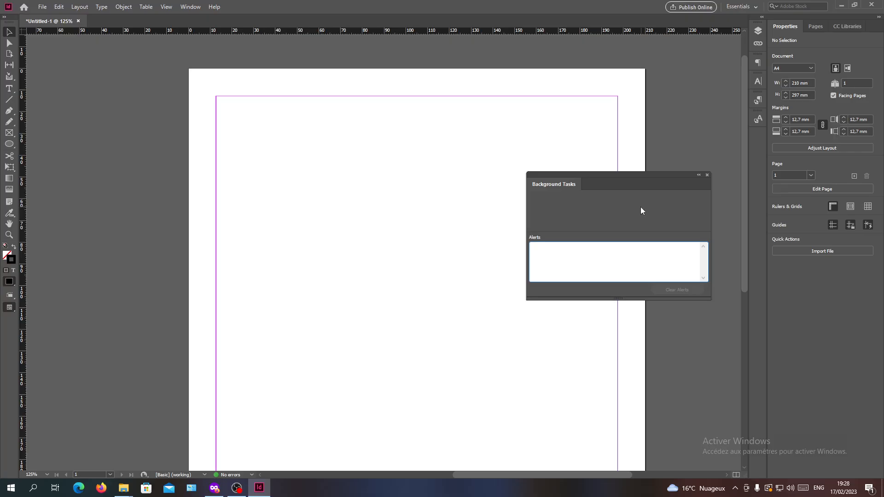
pyautogui.moveTo(710, 220)
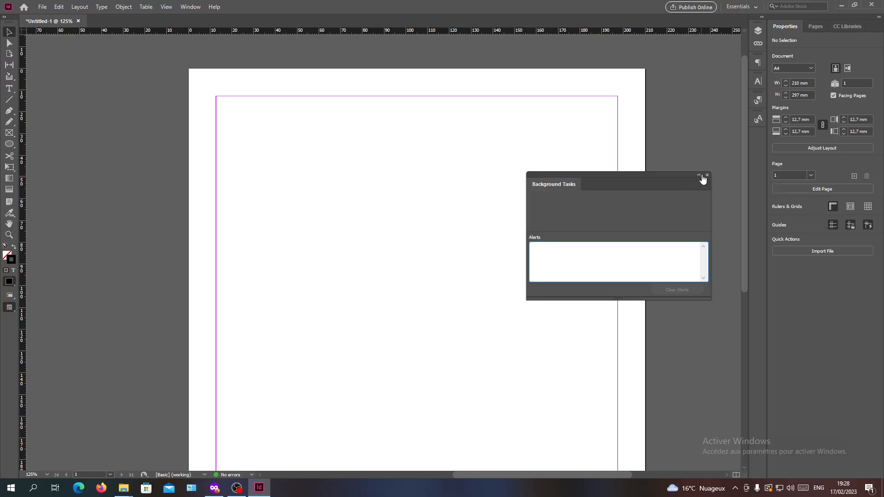
pyautogui.moveTo(708, 177)
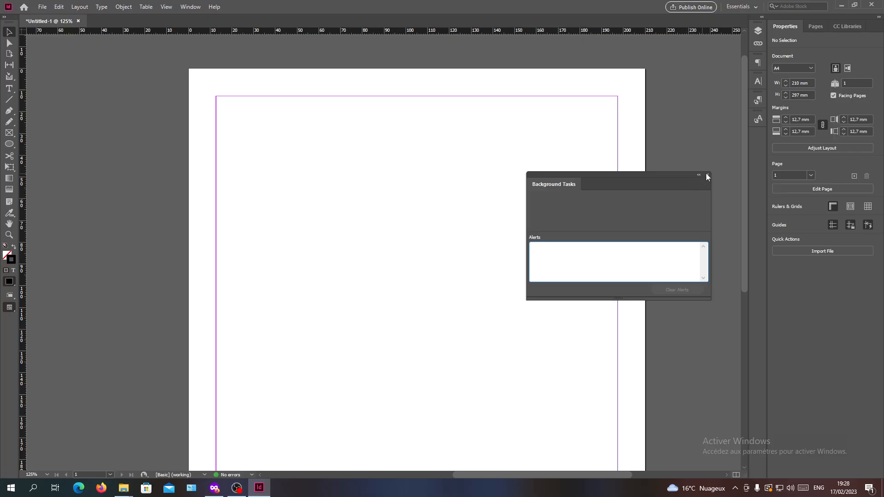
pyautogui.moveTo(708, 178)
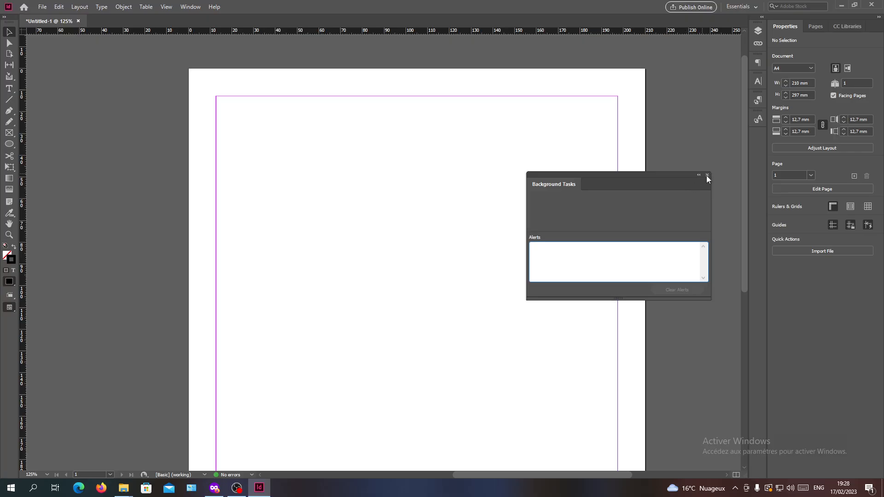
pyautogui.moveTo(636, 210)
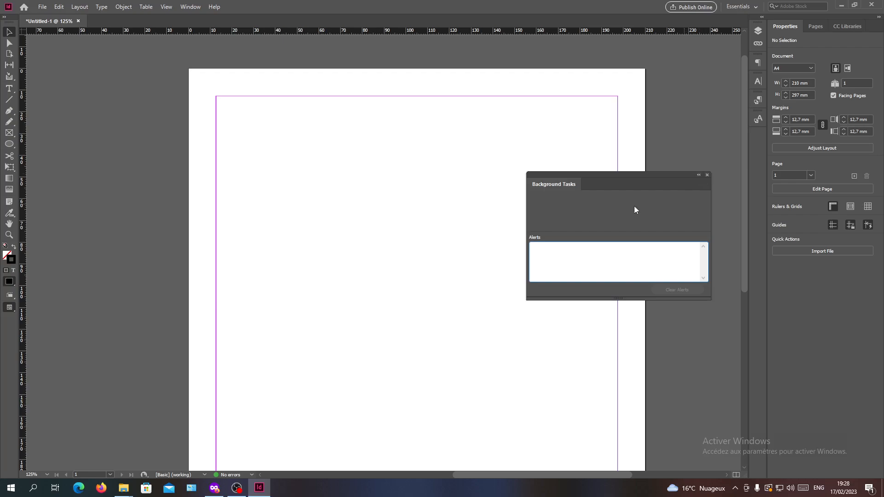
pyautogui.moveTo(402, 224)
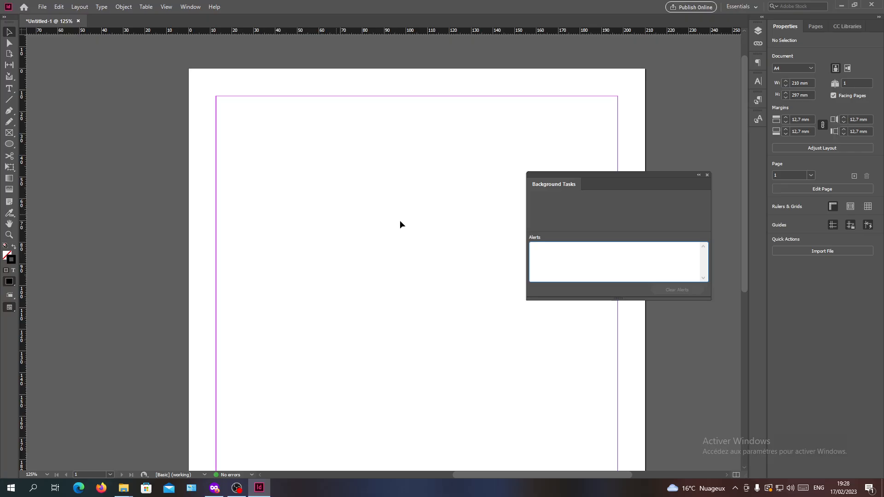
pyautogui.moveTo(635, 228)
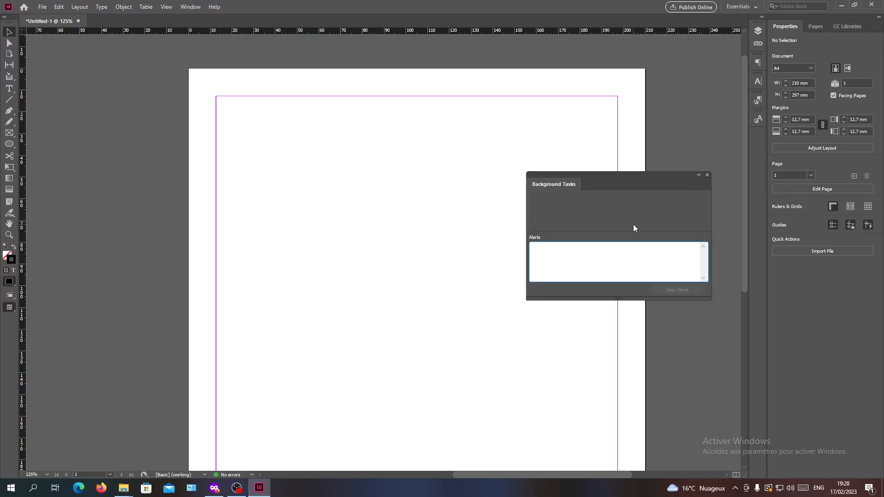
pyautogui.moveTo(684, 192)
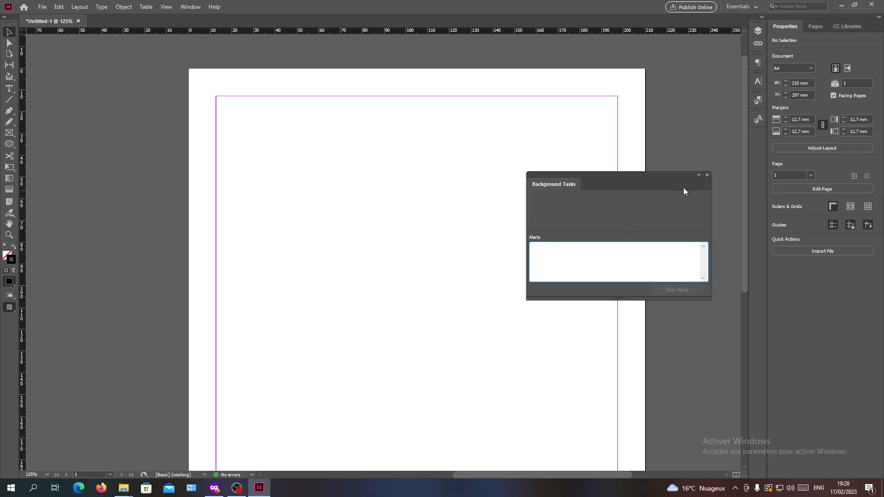